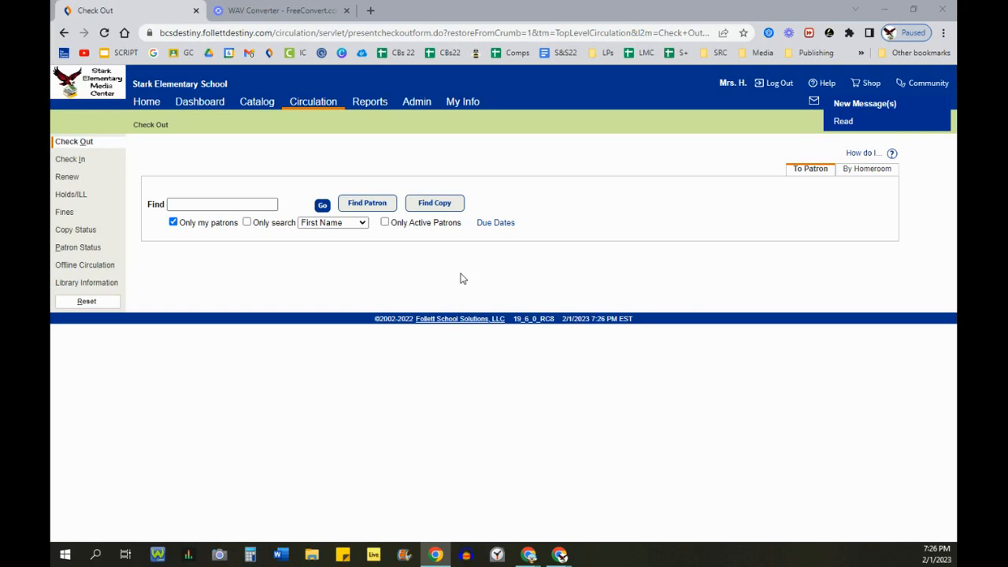
pyautogui.moveTo(410, 150)
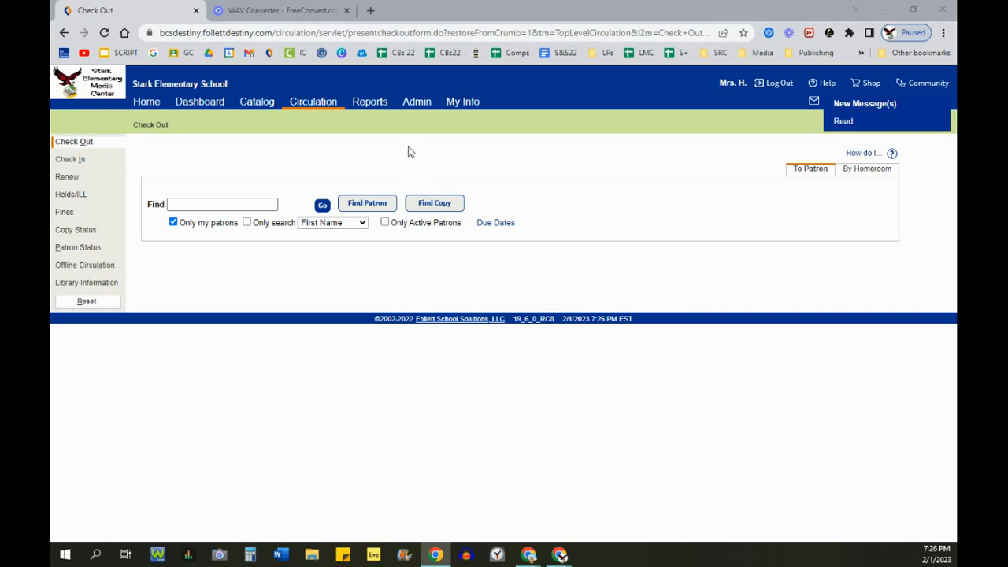
pyautogui.moveTo(418, 107)
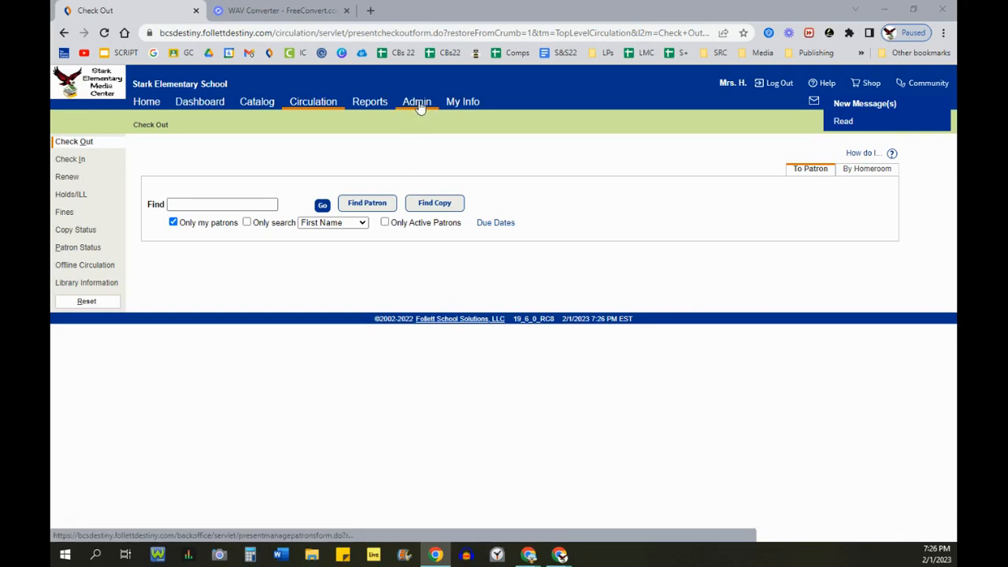
# - Go to the Admin area and start loading Site Configuration
pyautogui.click(416, 102)
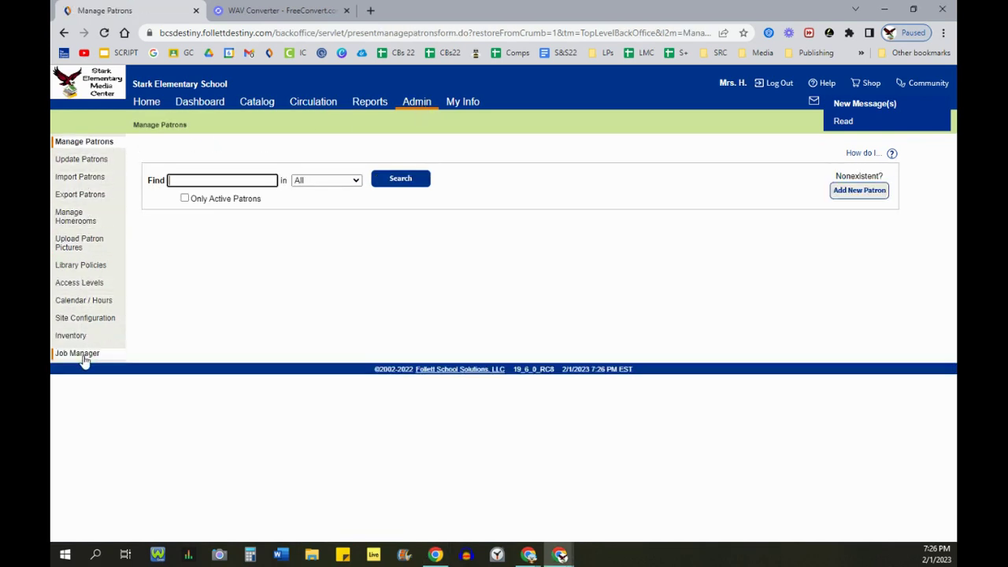
pyautogui.moveTo(75, 326)
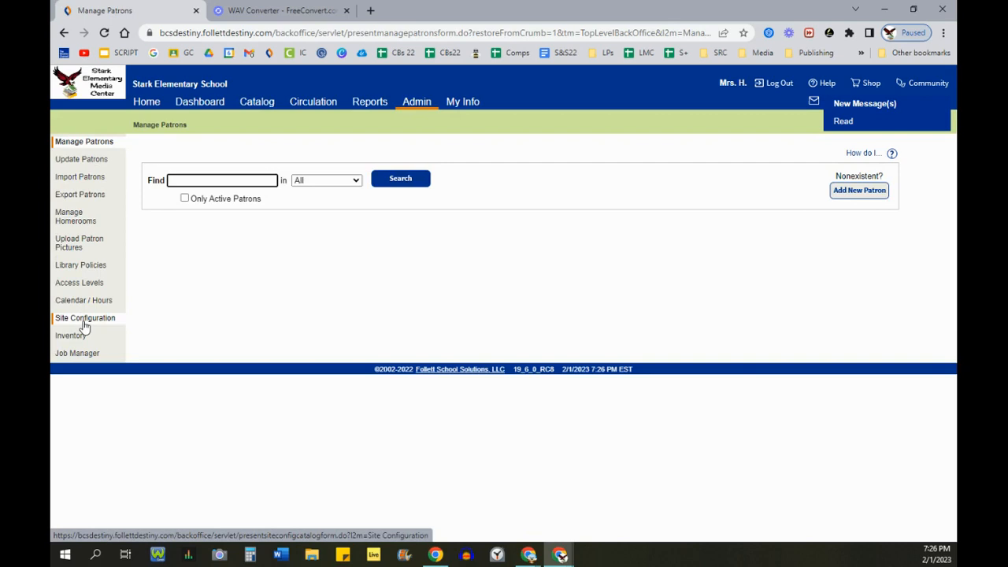
pyautogui.click(79, 318)
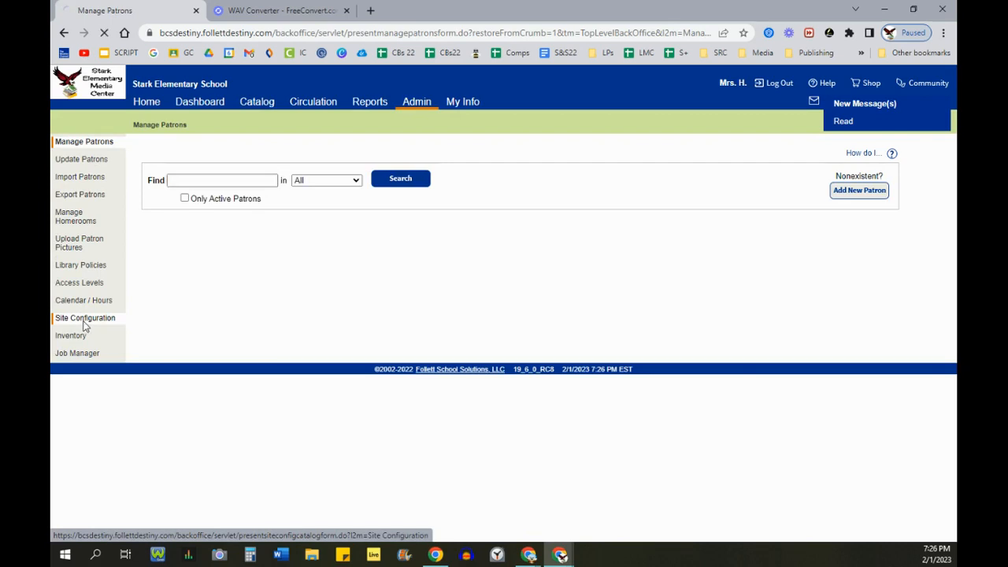
# - Open Site Configuration's Circulation settings and scroll down to the Circulation Sounds section
pyautogui.click(79, 318)
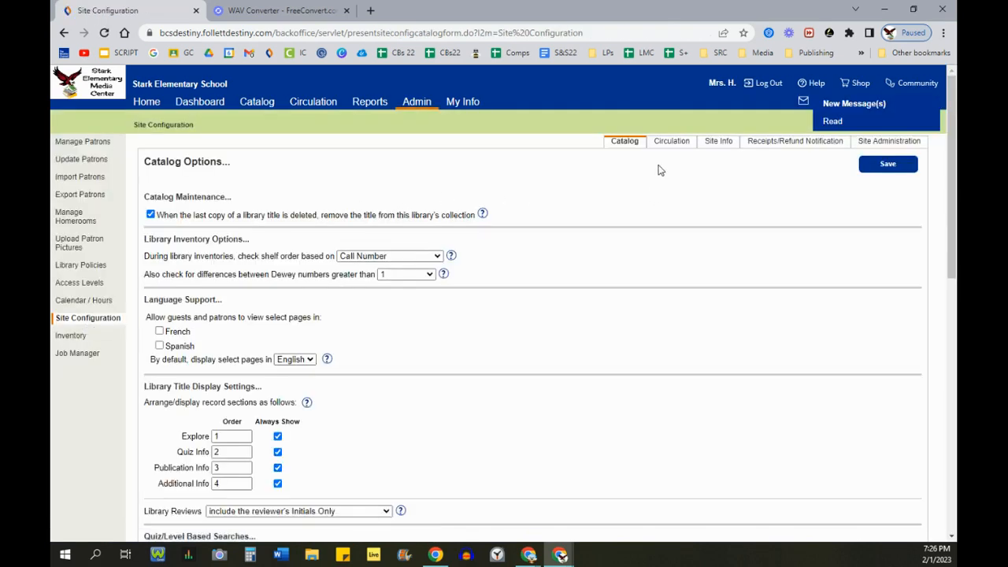
pyautogui.moveTo(691, 146)
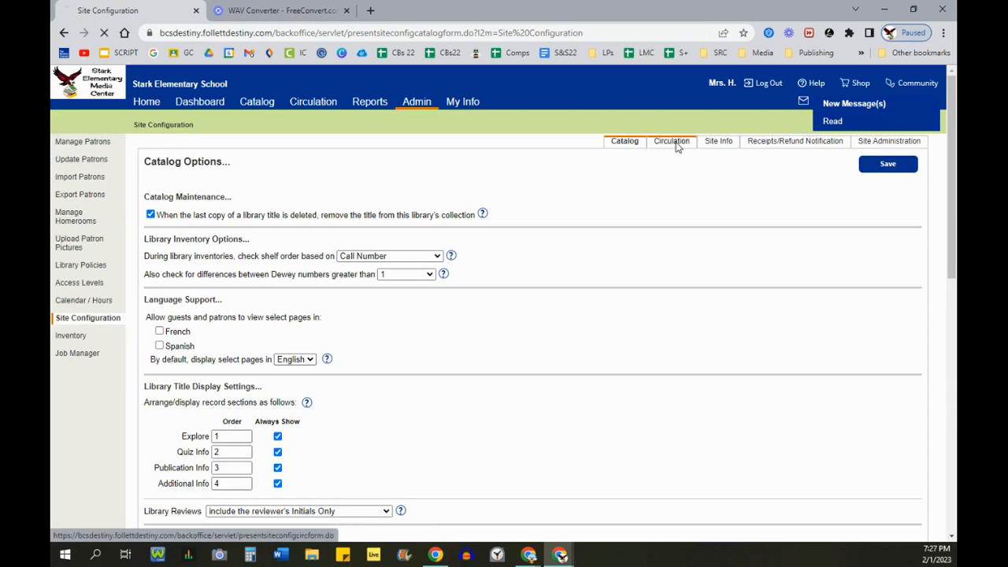
pyautogui.click(671, 141)
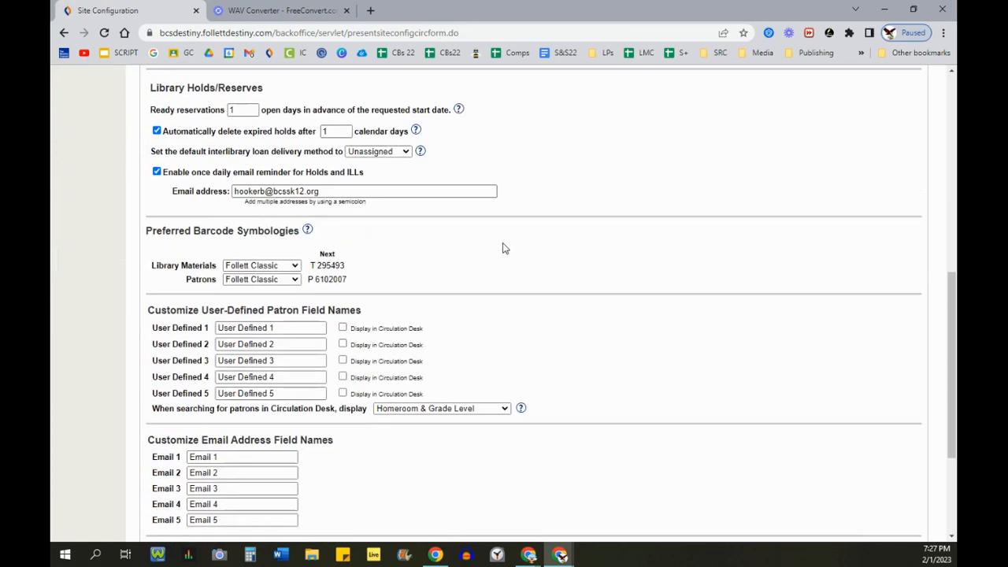
pyautogui.scroll(-3)
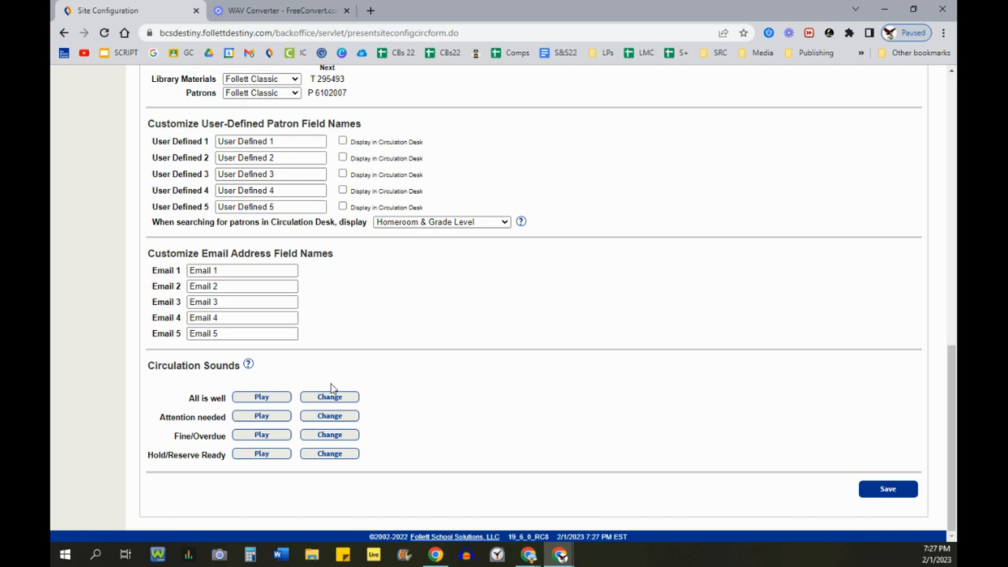
pyautogui.moveTo(356, 382)
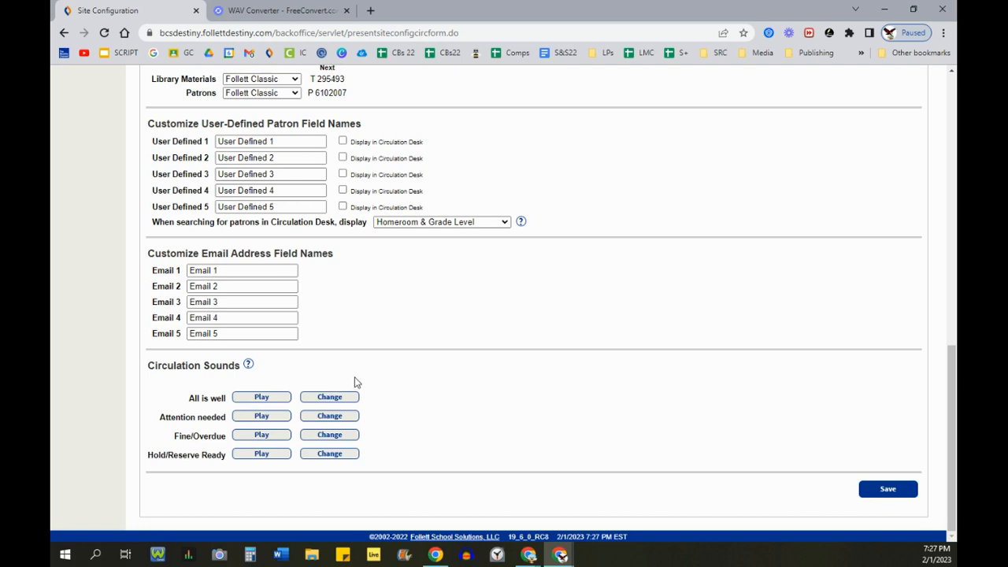
pyautogui.moveTo(357, 388)
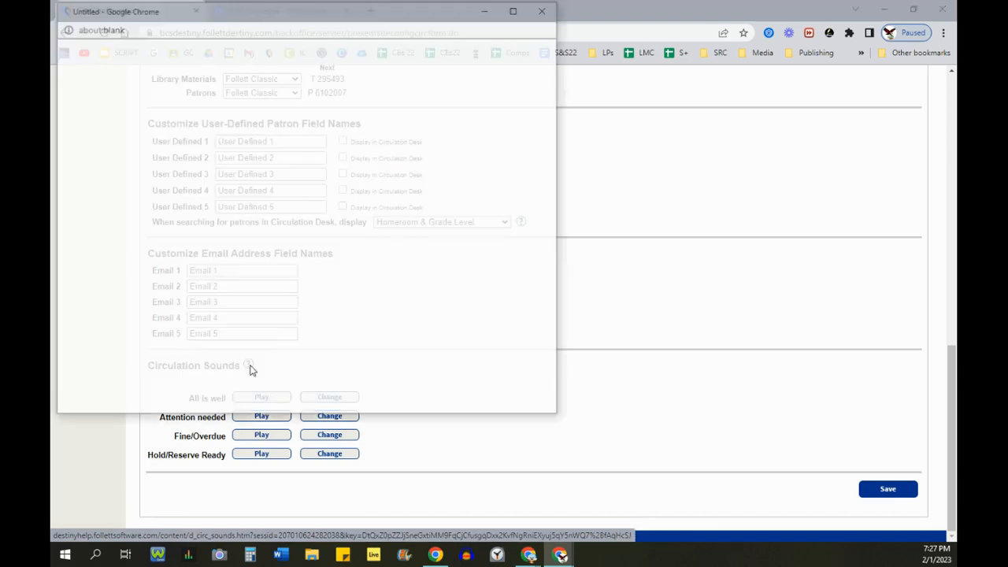
# - Review the Circulation Sounds help listing downloadable sound files and change steps, then close it
pyautogui.click(248, 364)
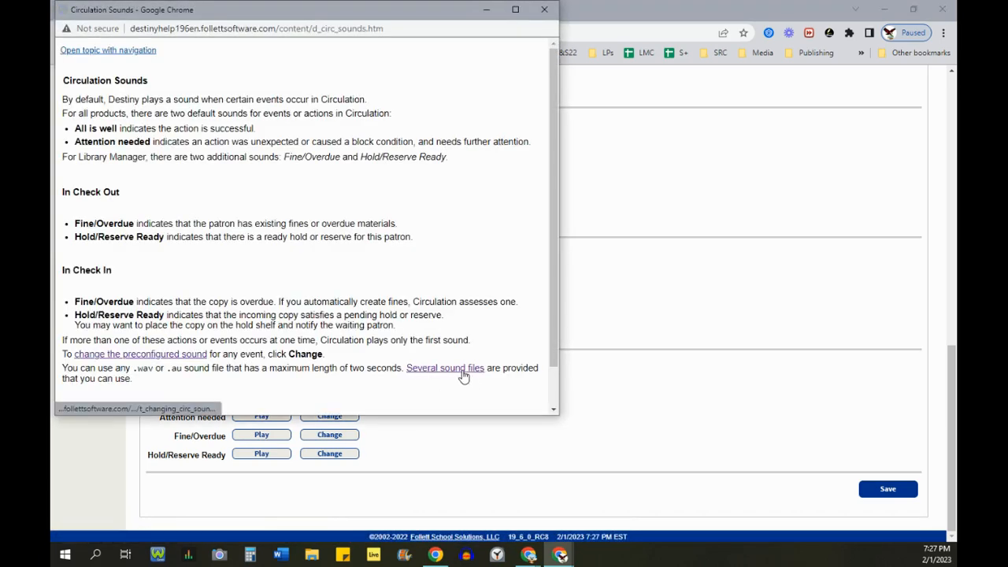
pyautogui.click(444, 368)
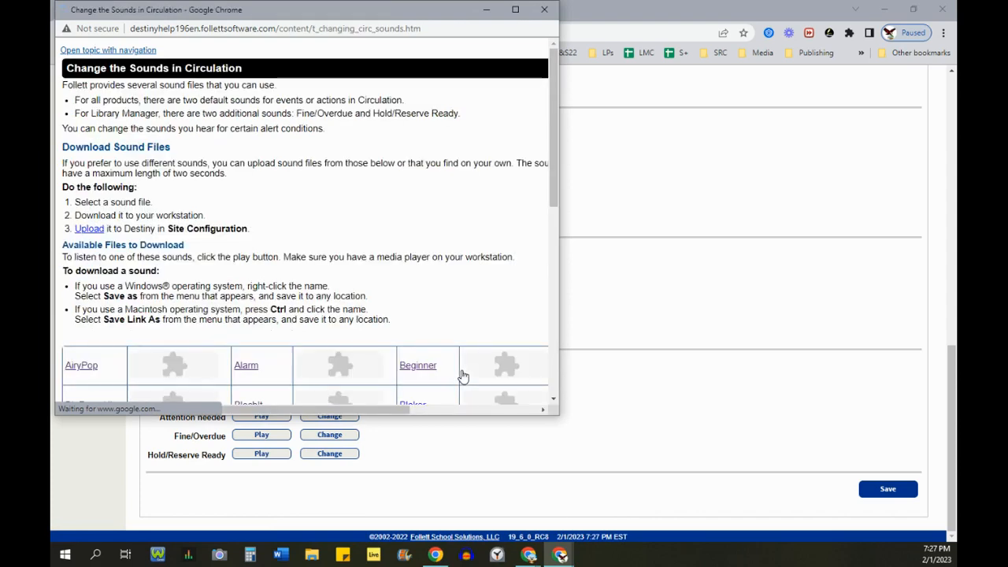
pyautogui.scroll(-3)
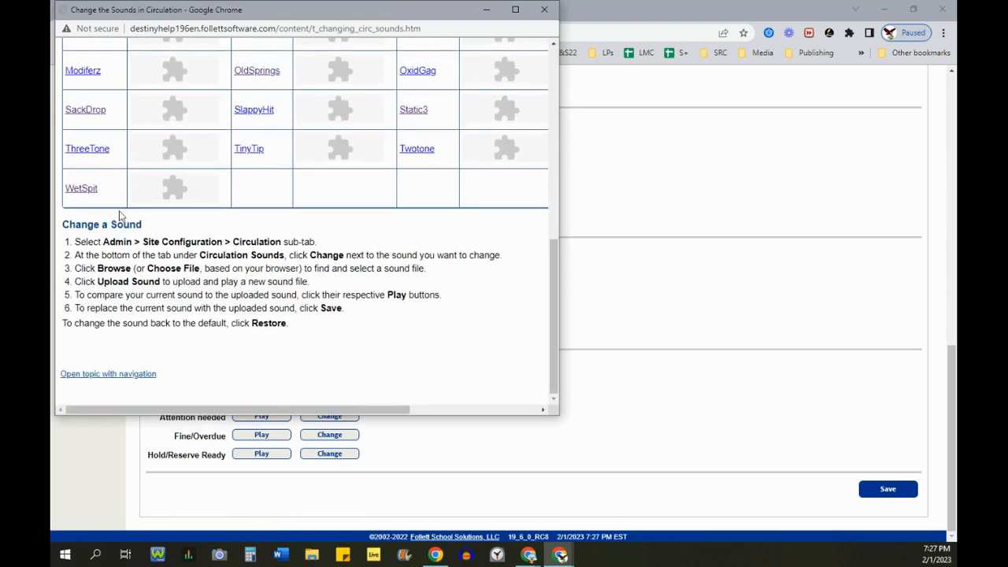
pyautogui.moveTo(606, 314)
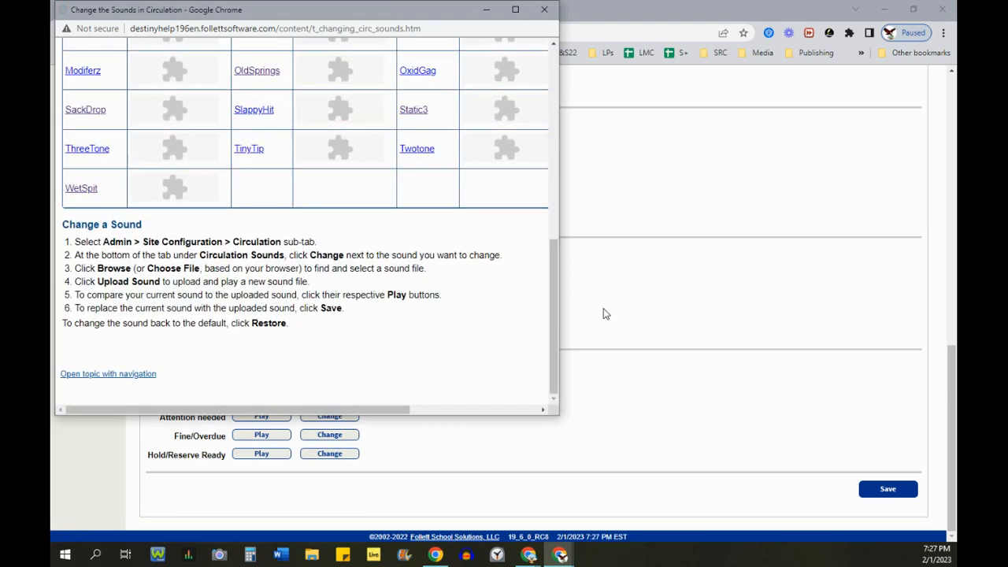
pyautogui.moveTo(340, 308)
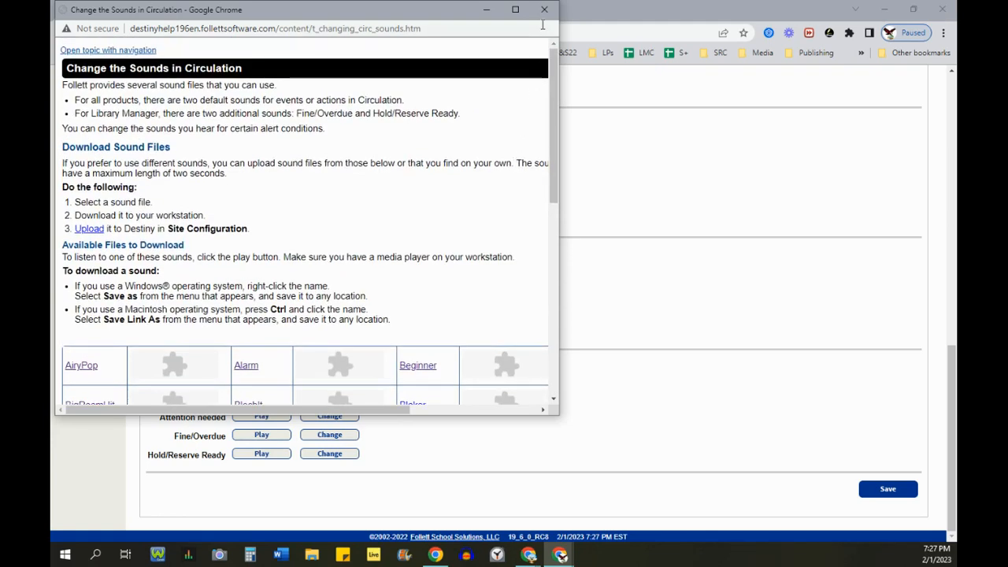
pyautogui.click(542, 10)
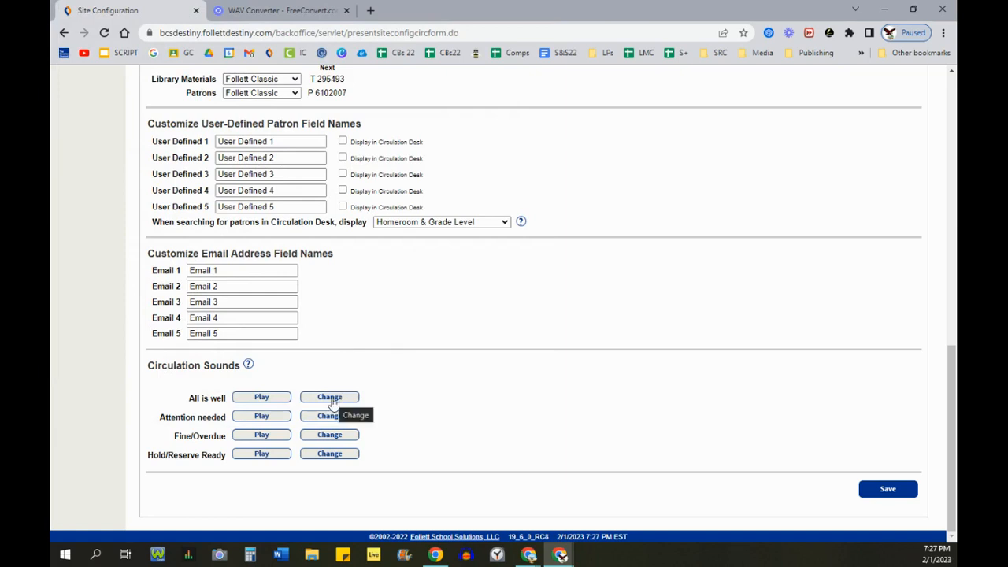
pyautogui.click(330, 397)
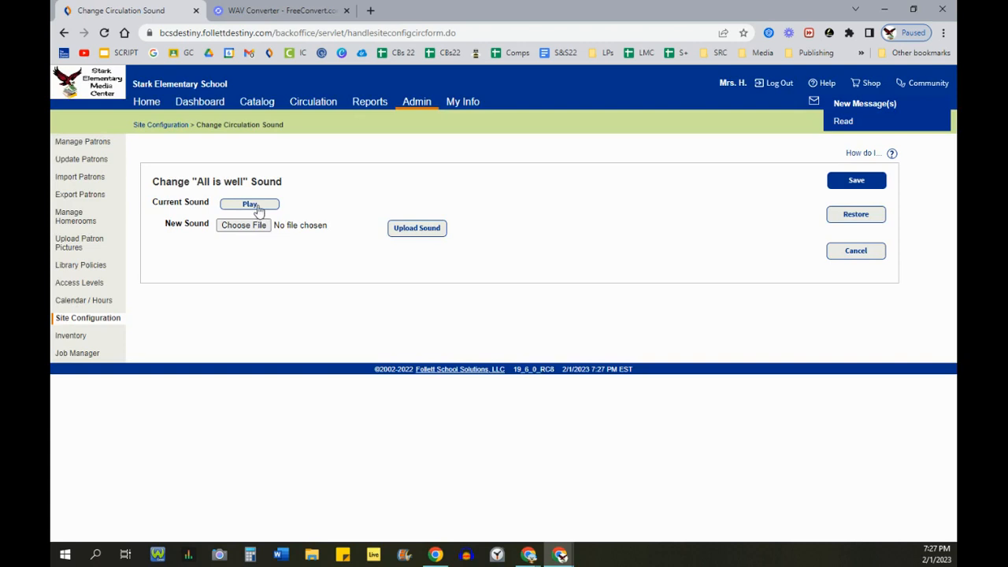
pyautogui.moveTo(244, 226)
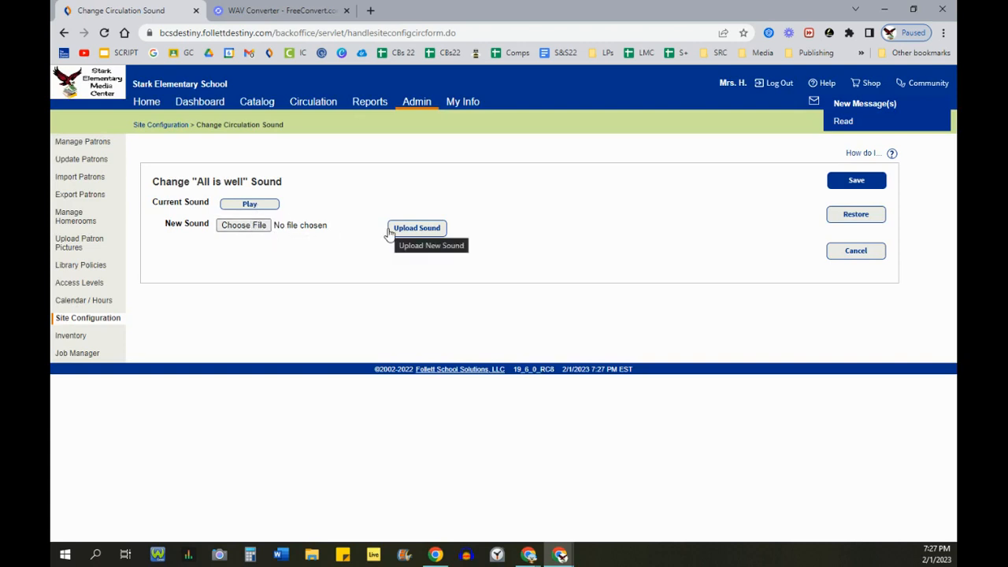
pyautogui.moveTo(856, 180)
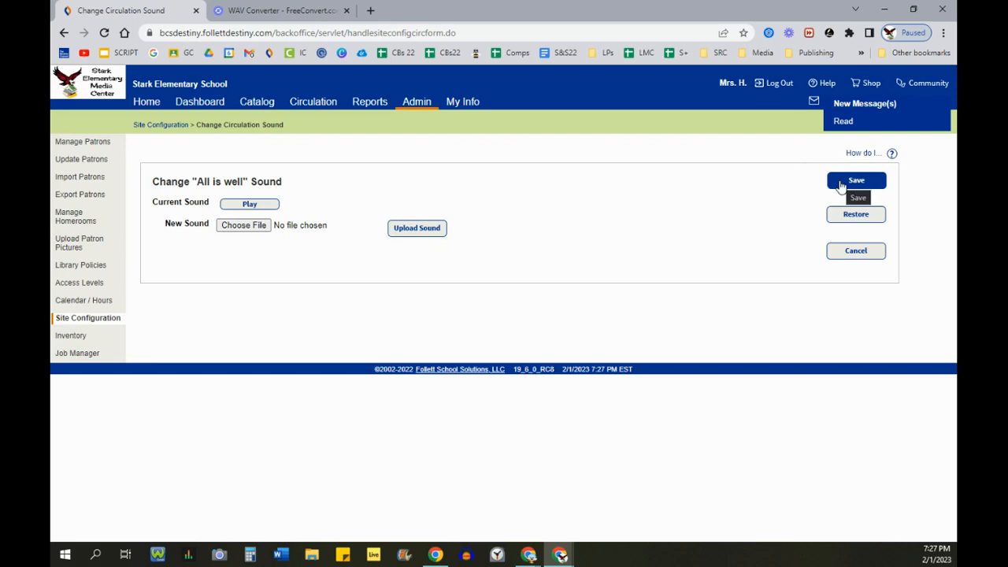
pyautogui.moveTo(797, 255)
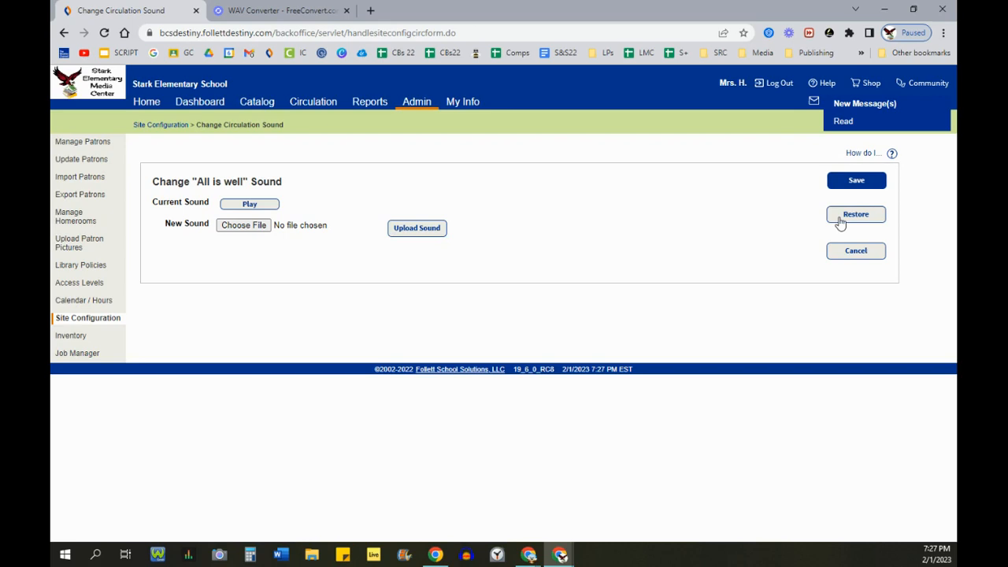
pyautogui.moveTo(833, 259)
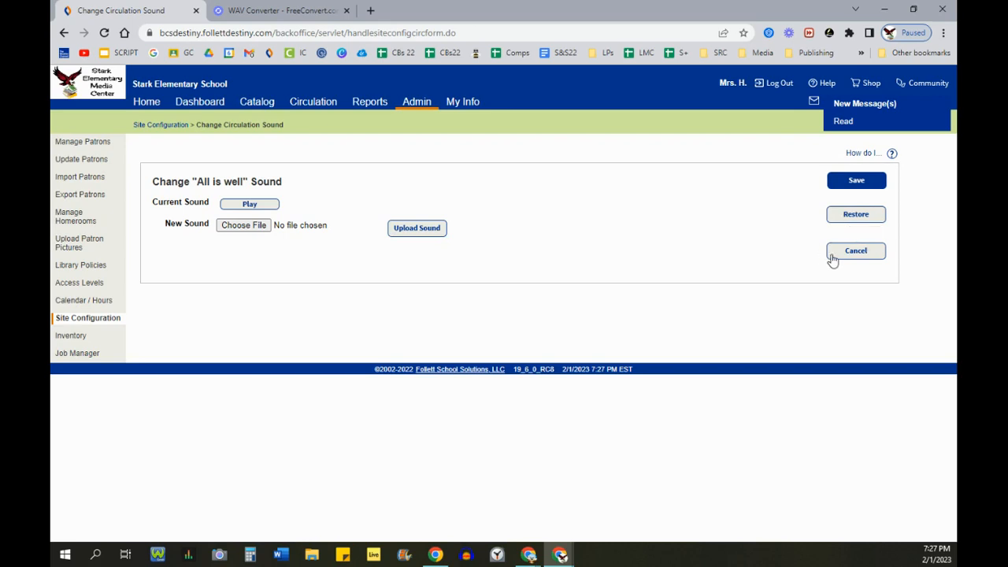
pyautogui.click(855, 251)
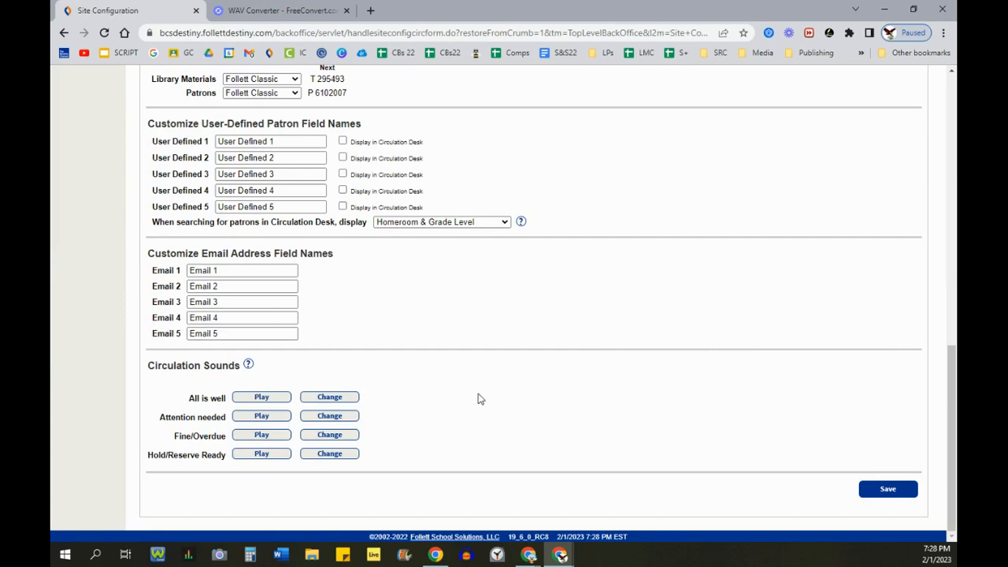
pyautogui.moveTo(473, 402)
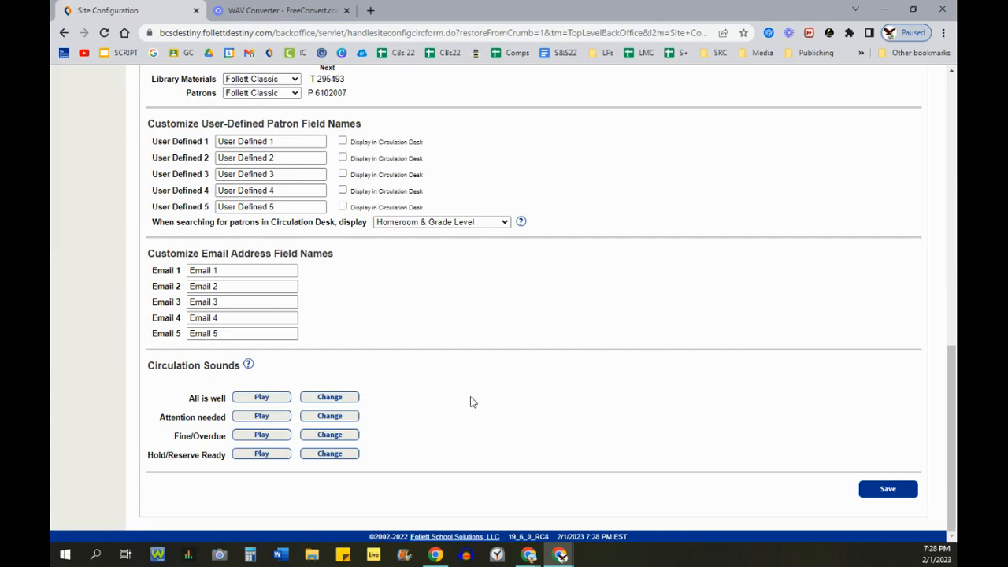
pyautogui.moveTo(470, 401)
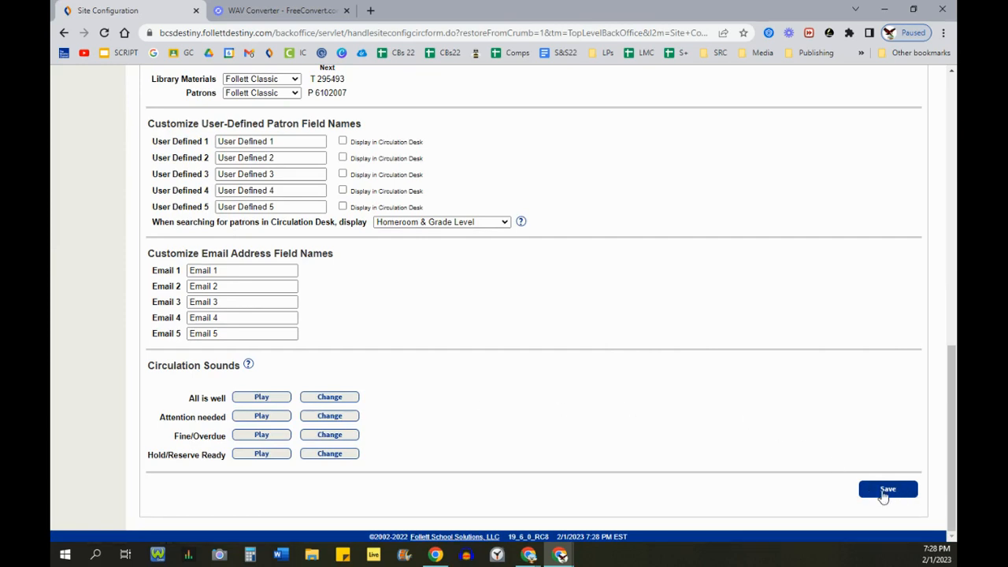
pyautogui.moveTo(889, 490)
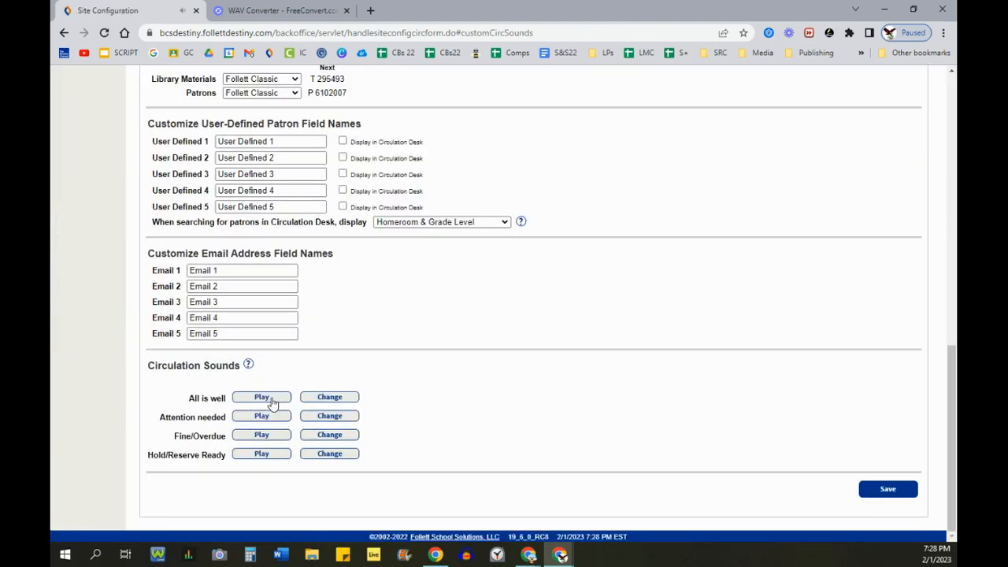
pyautogui.moveTo(498, 381)
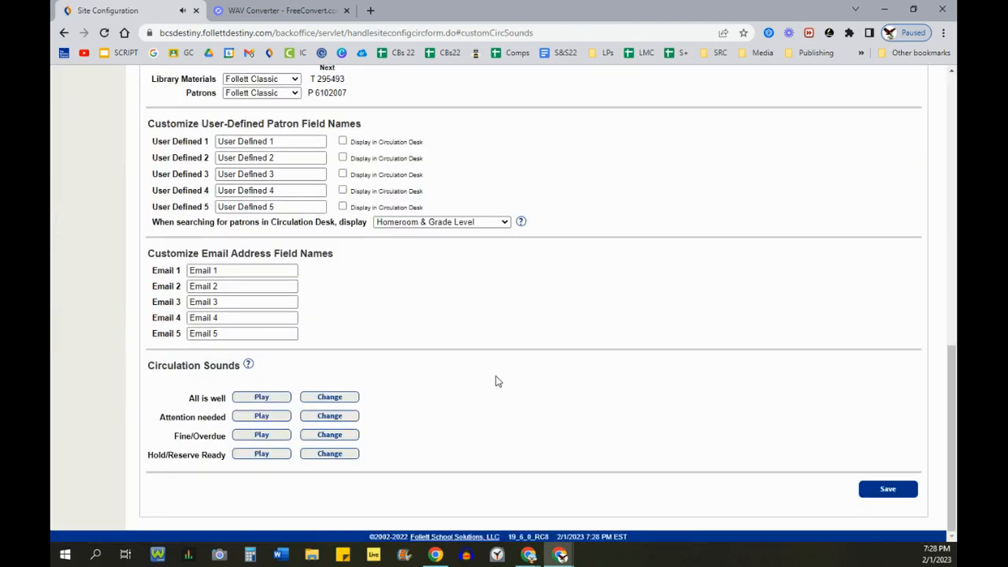
pyautogui.moveTo(454, 392)
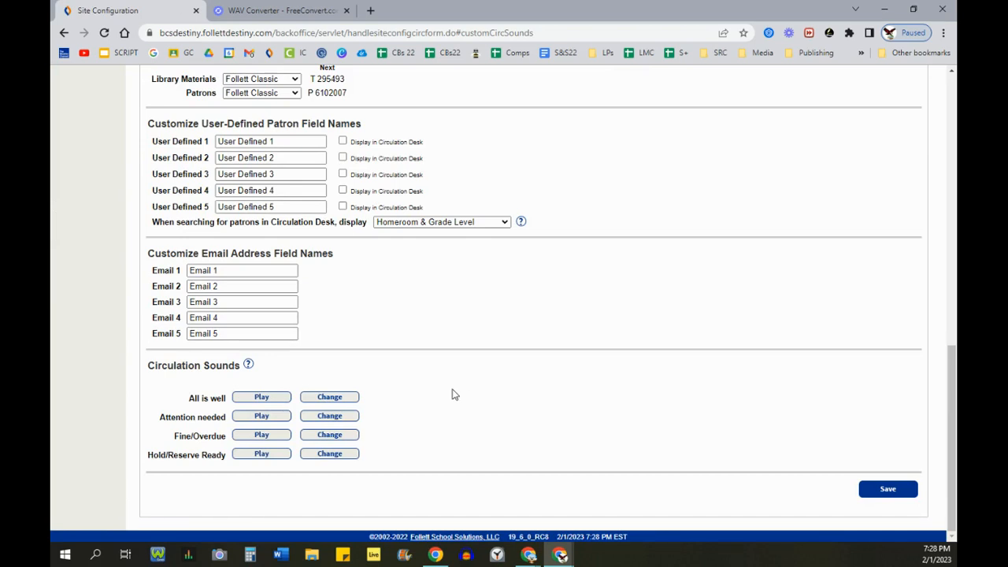
pyautogui.moveTo(297, 419)
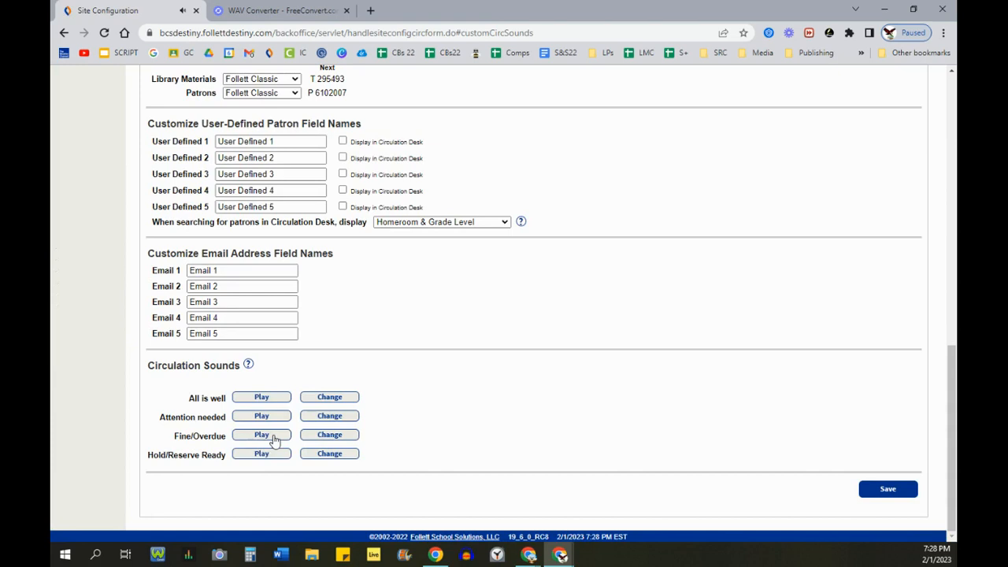
pyautogui.moveTo(276, 458)
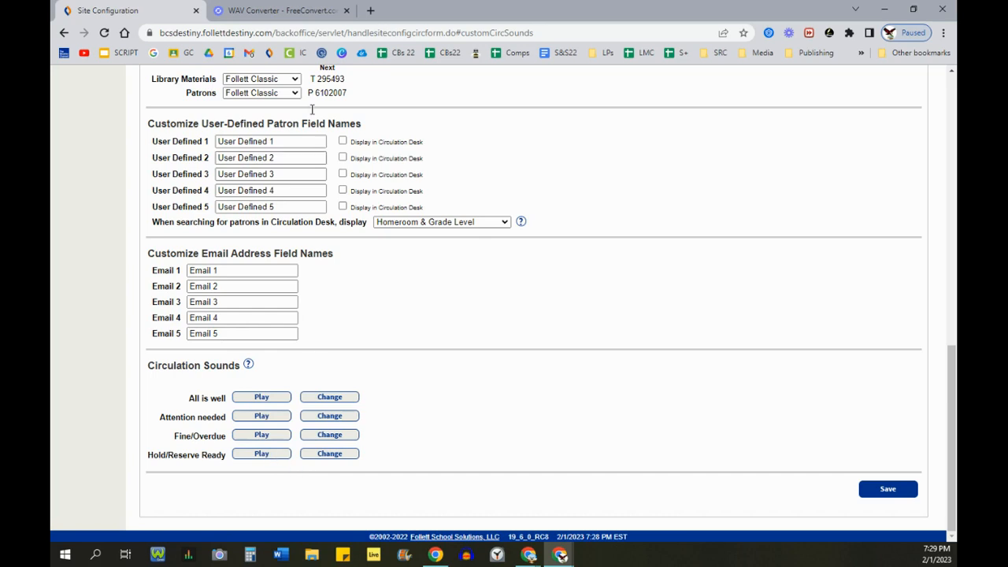
# - On FreeConvert's WAV Converter page, browse the Converters menu and show the Choose Files sources
pyautogui.click(279, 10)
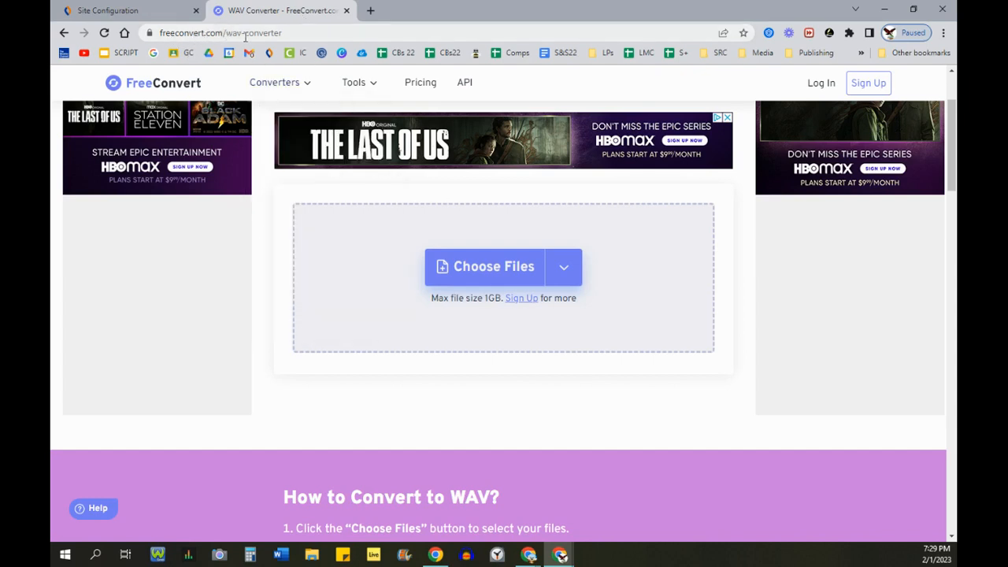
pyautogui.click(274, 82)
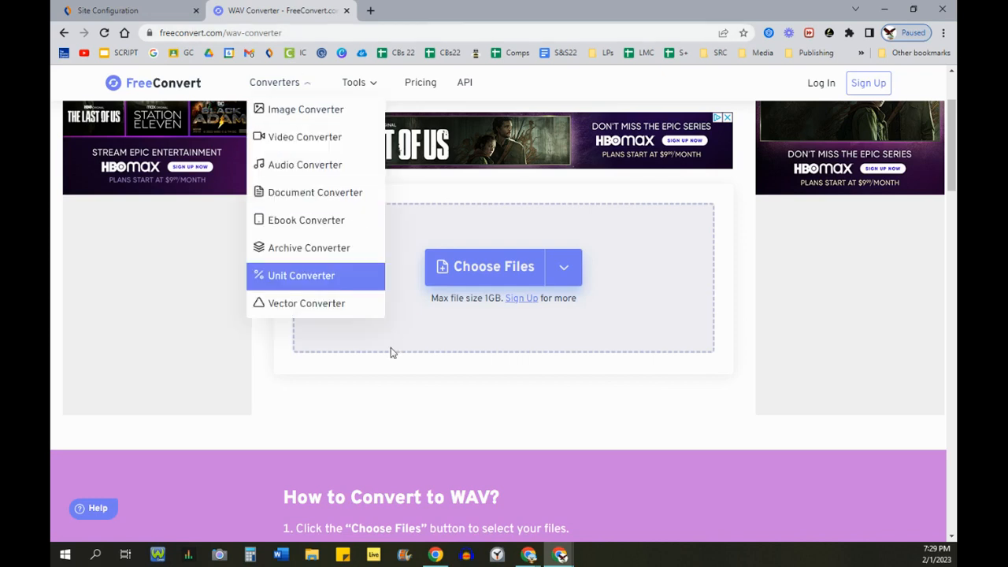
pyautogui.click(563, 266)
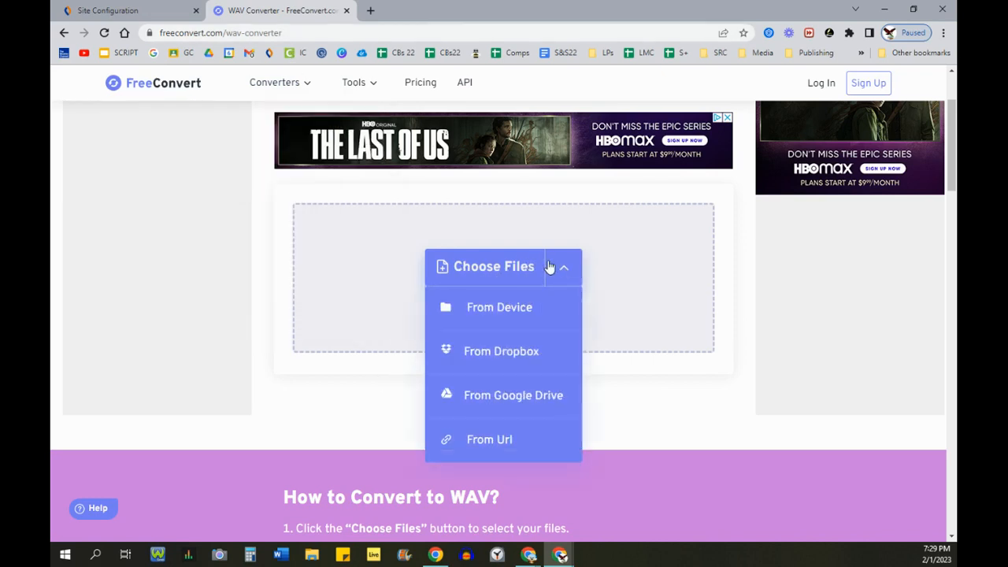